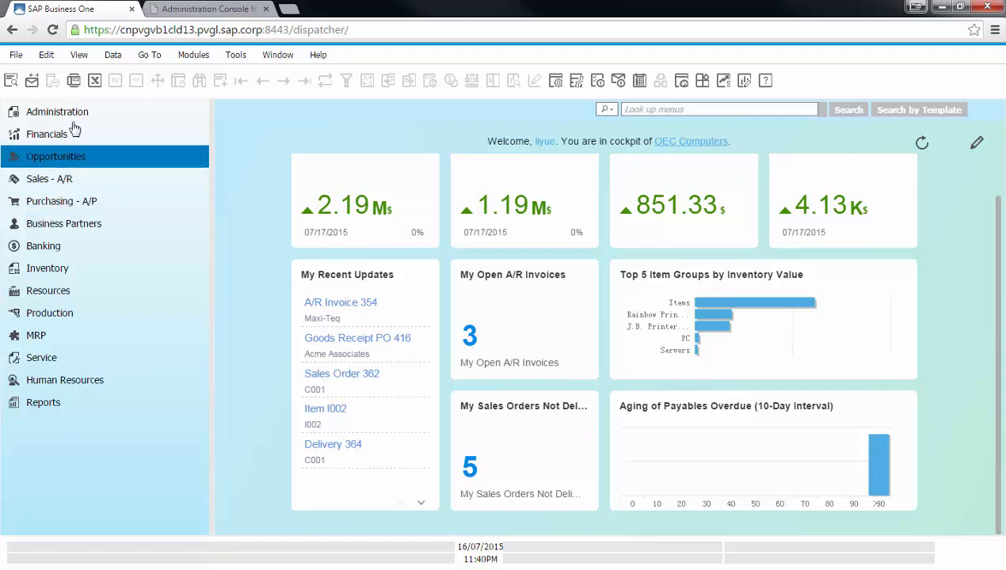
Start a new A/R Invoice from Sales - A/R in the navigation panel for customer Maxi-Teq
left_click(198, 29)
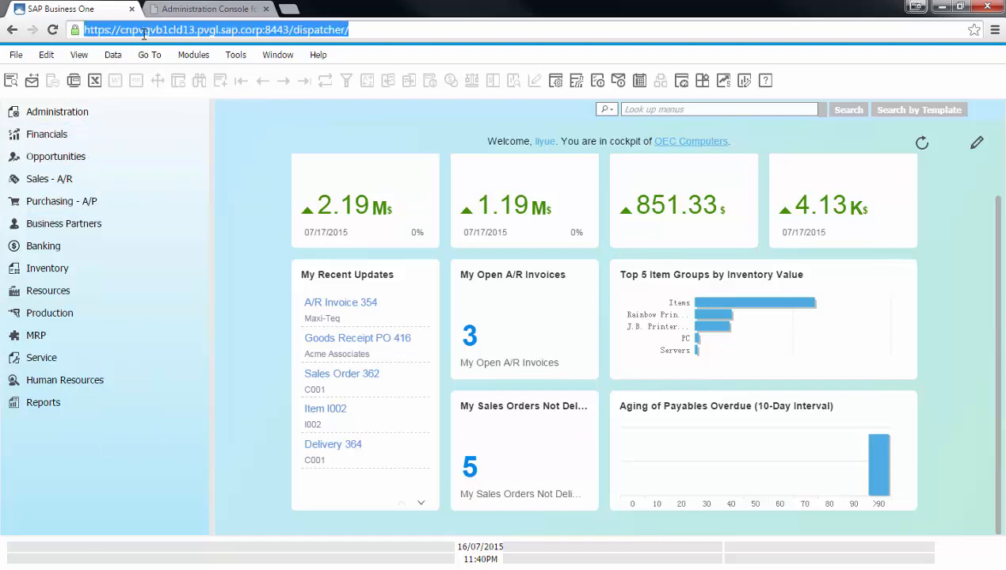
mouse_move(270, 218)
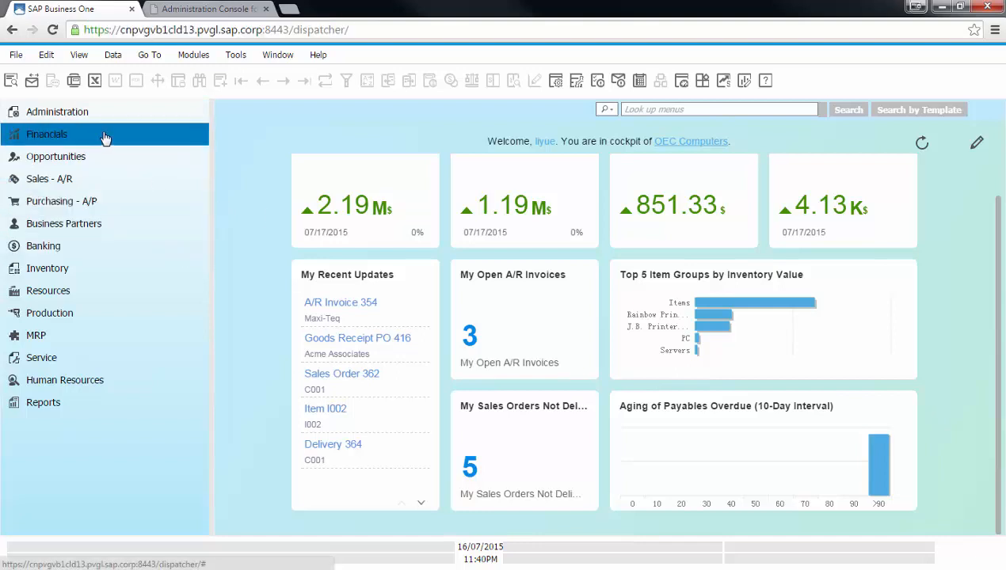
mouse_move(106, 151)
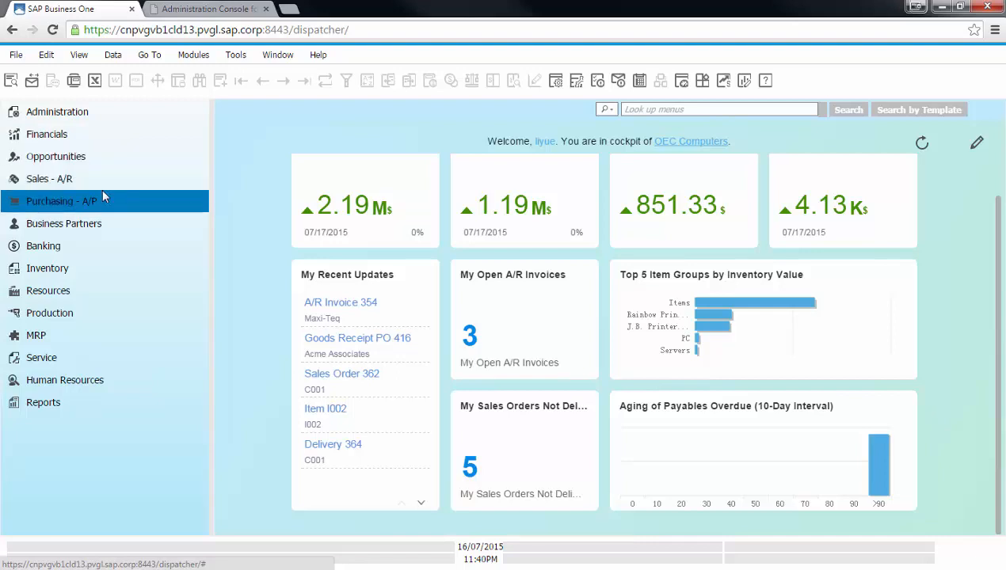
left_click(62, 199)
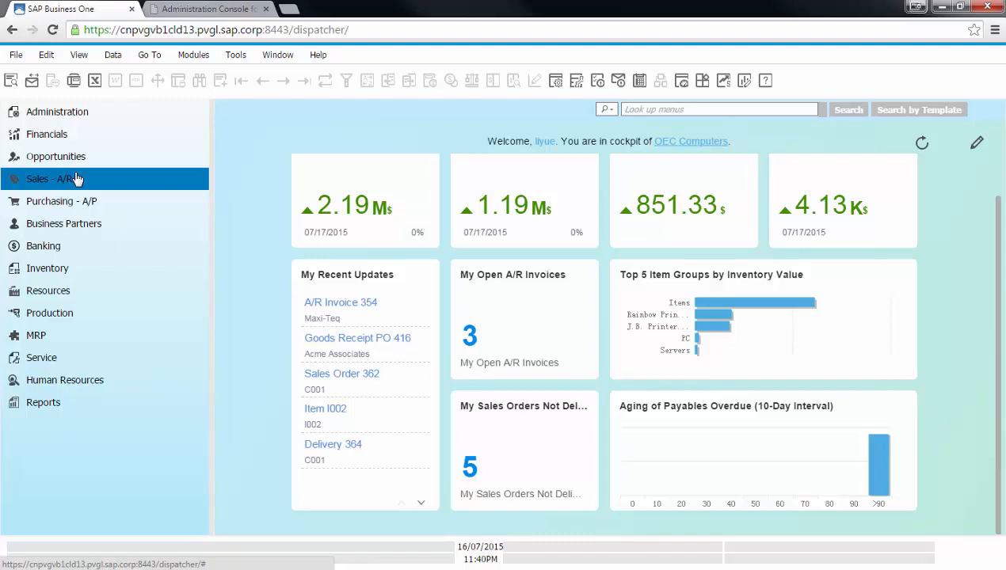
mouse_move(104, 186)
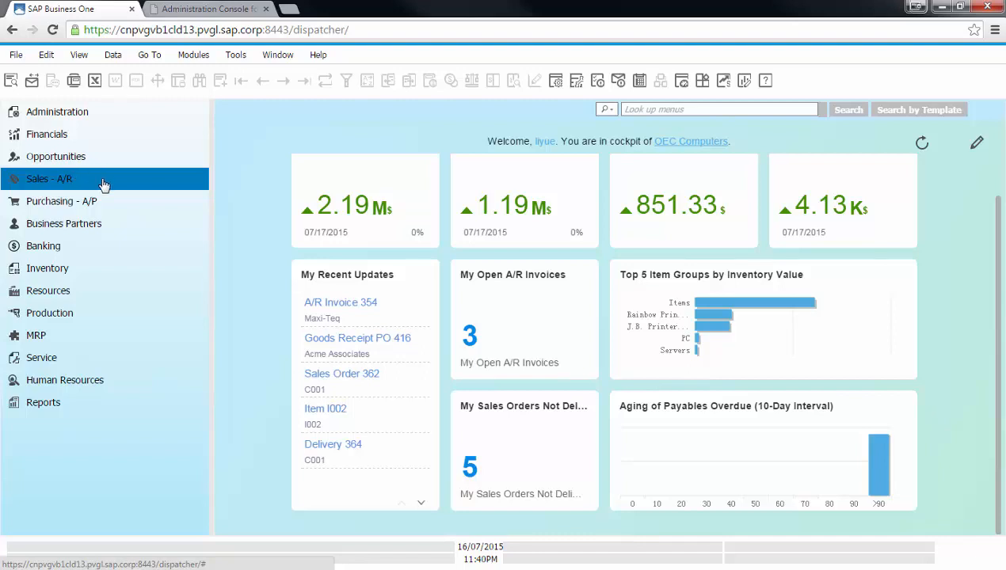
left_click(49, 178)
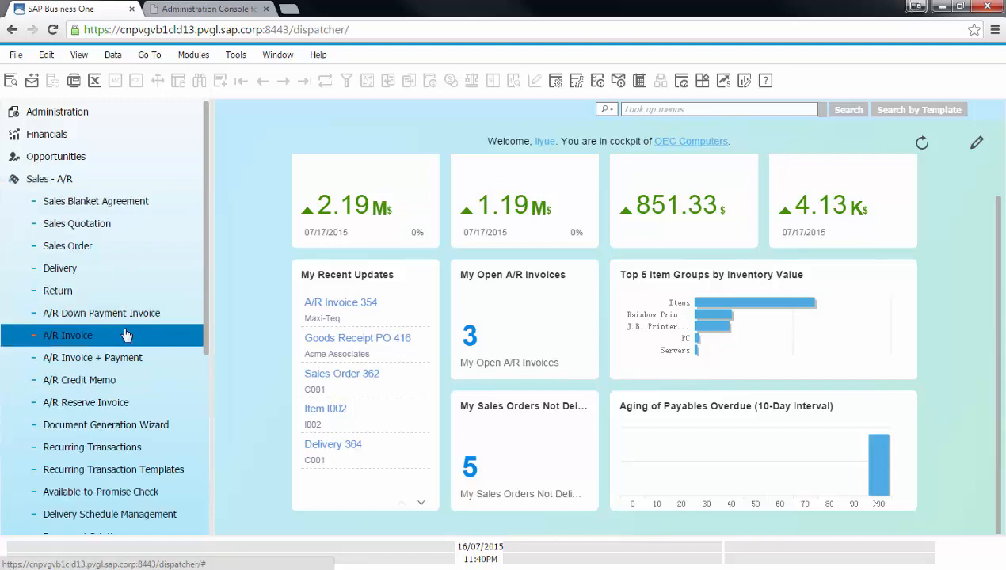
left_click(68, 336)
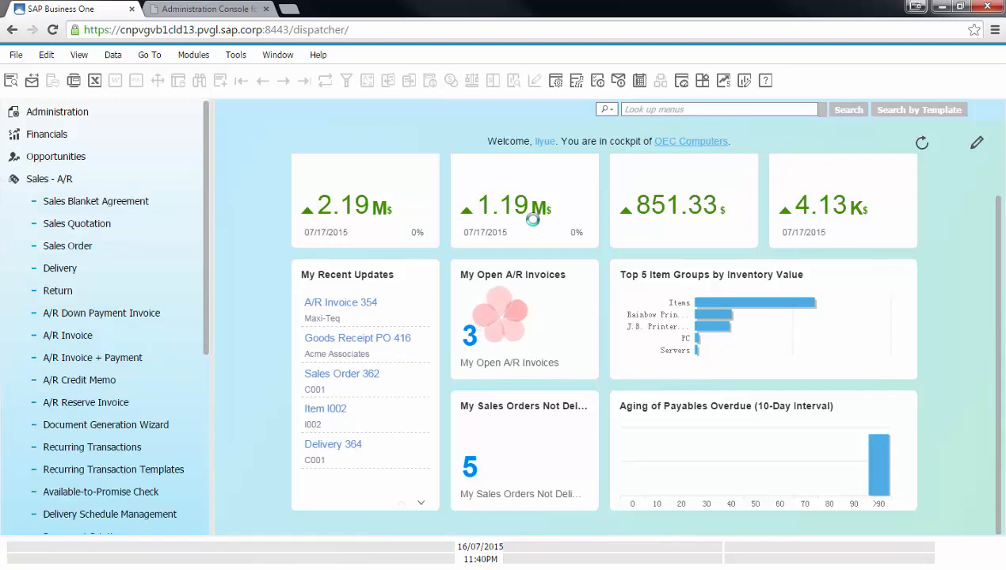
left_click(68, 336)
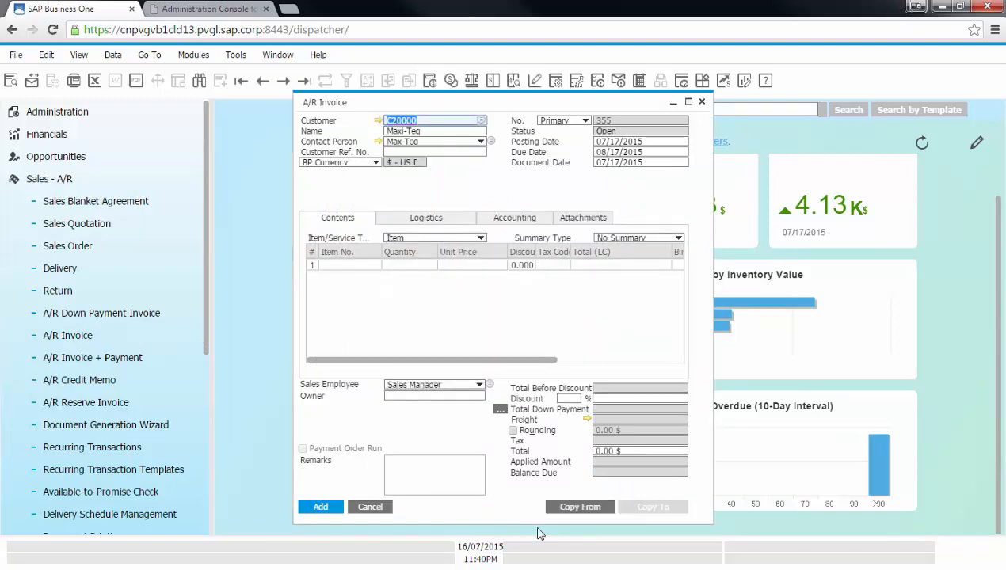
Copy Maxi-Teq's sales orders into the invoice via the wizard and add it, confirming Yes
left_click(580, 508)
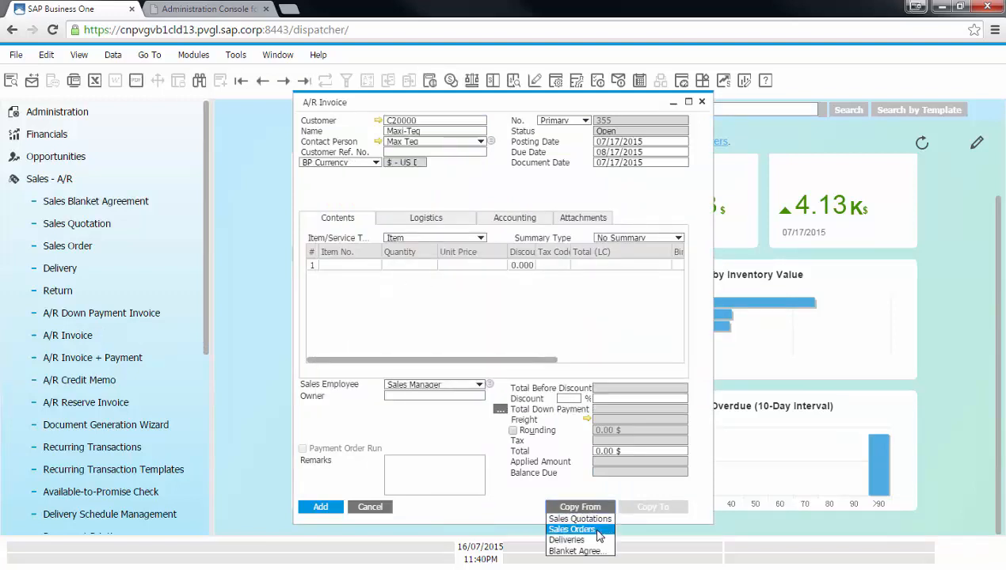
left_click(572, 529)
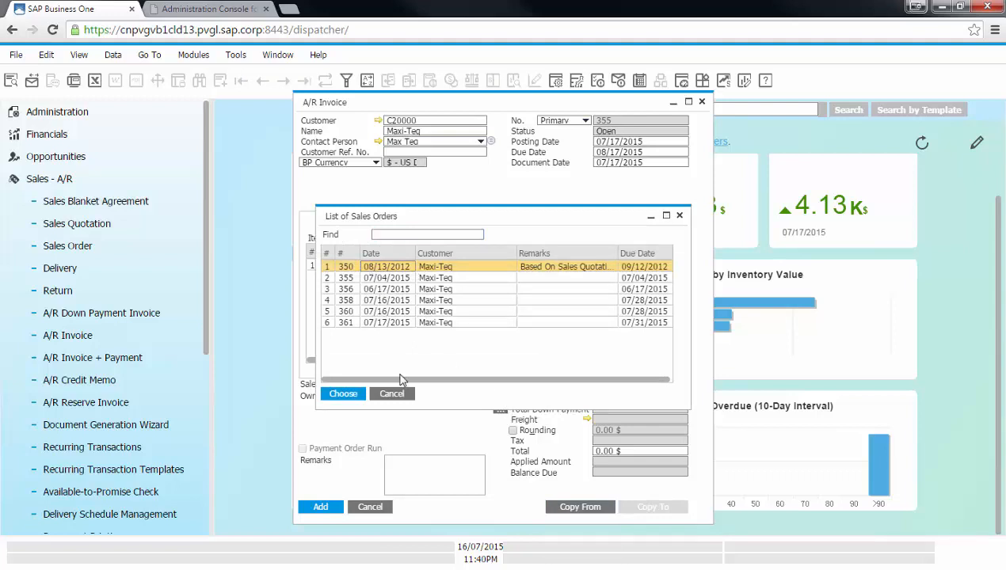
left_click(342, 393)
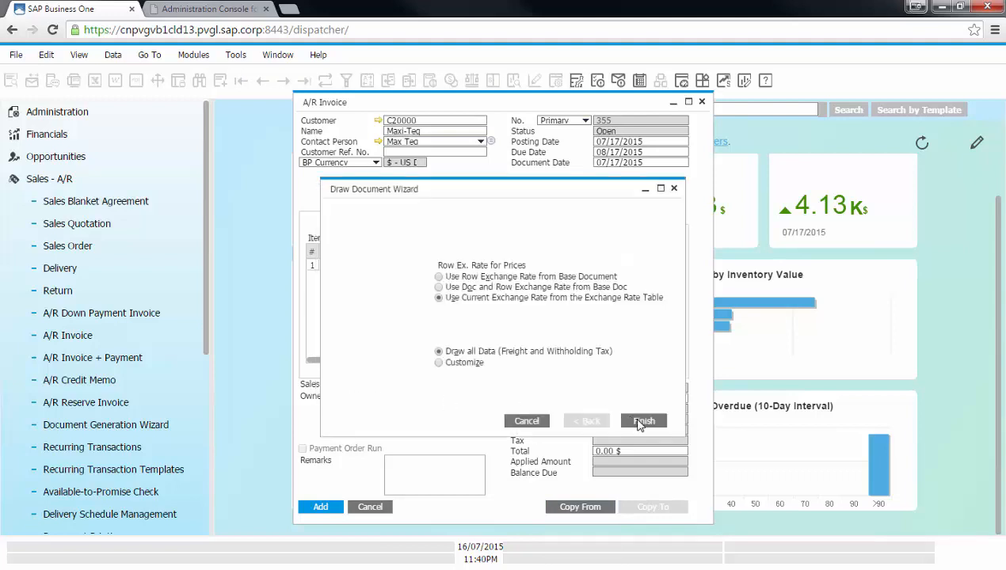
left_click(643, 421)
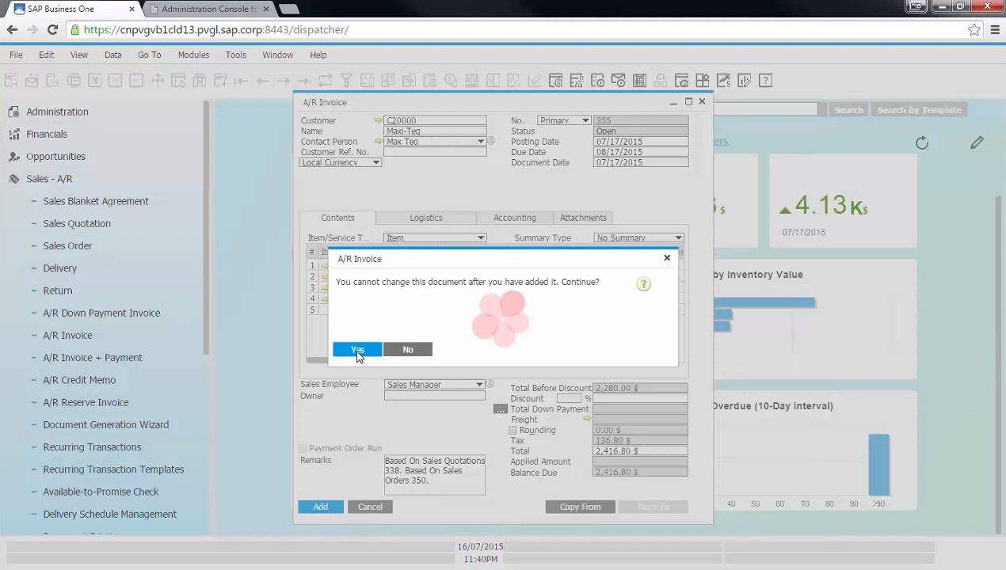
left_click(357, 350)
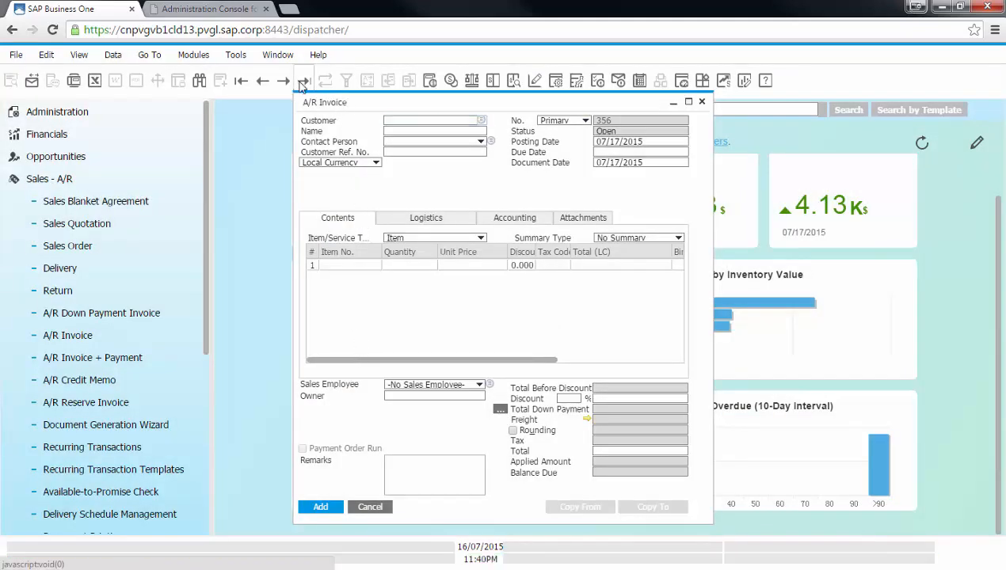
Return to invoice 355 and show its Preview and Print document with line items
left_click(282, 85)
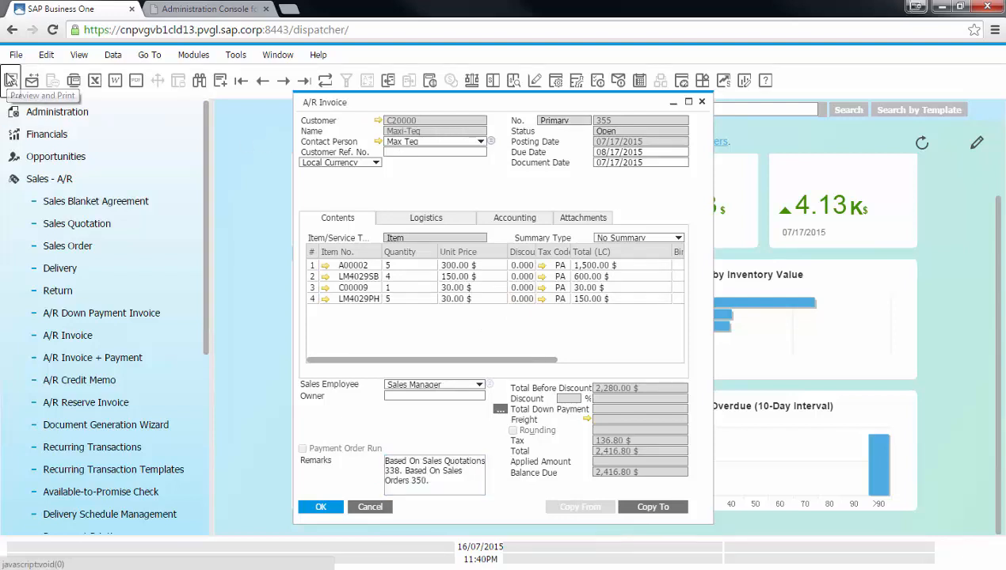
left_click(500, 317)
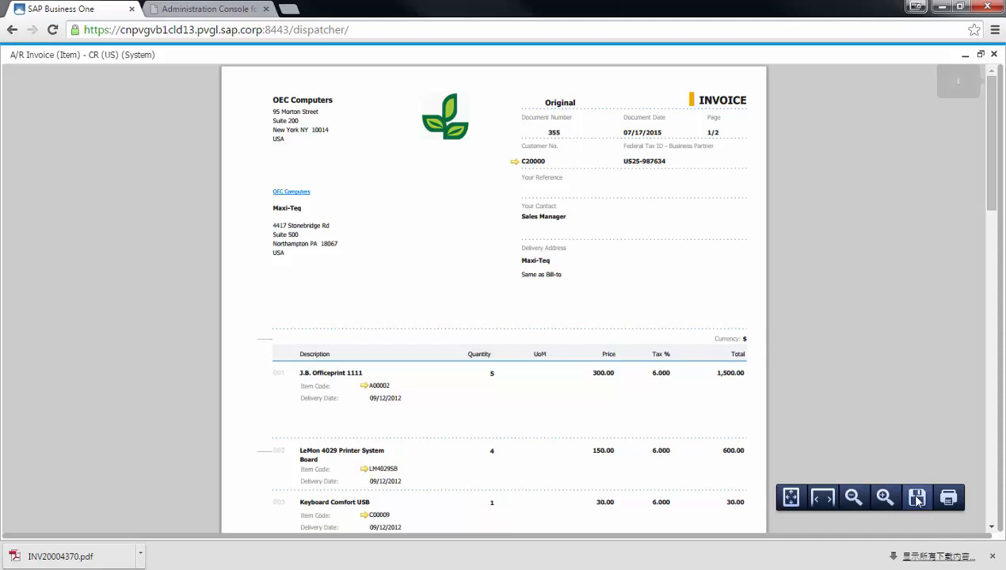
Cancel the PDF Save As, then print invoice 355 so its status becomes Open - Printed
left_click(916, 497)
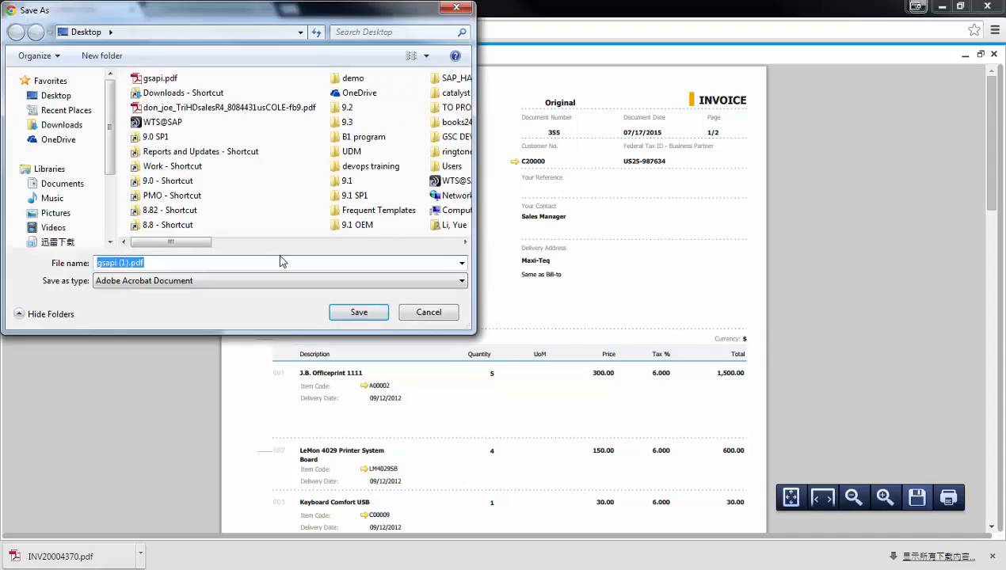
left_click(358, 311)
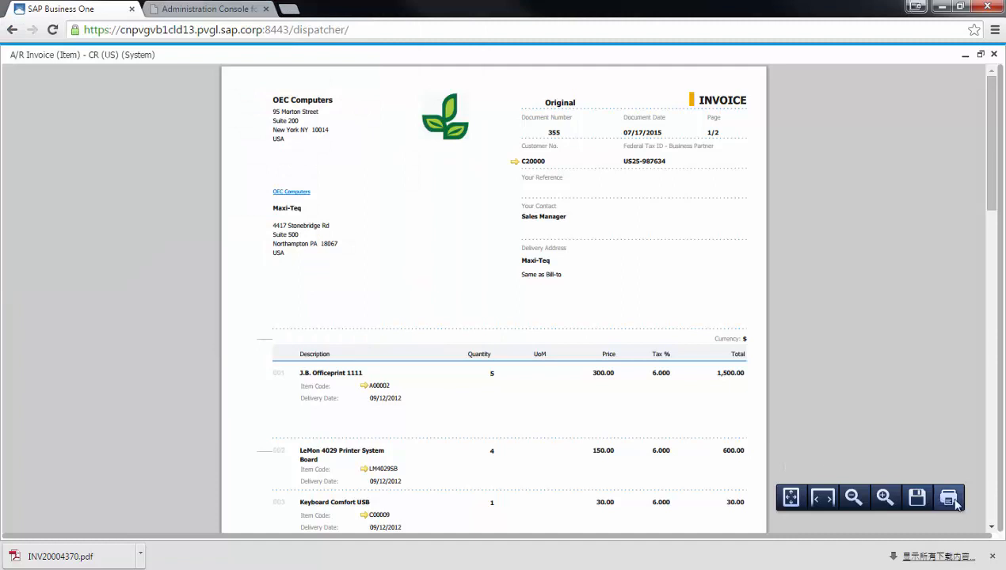
left_click(948, 498)
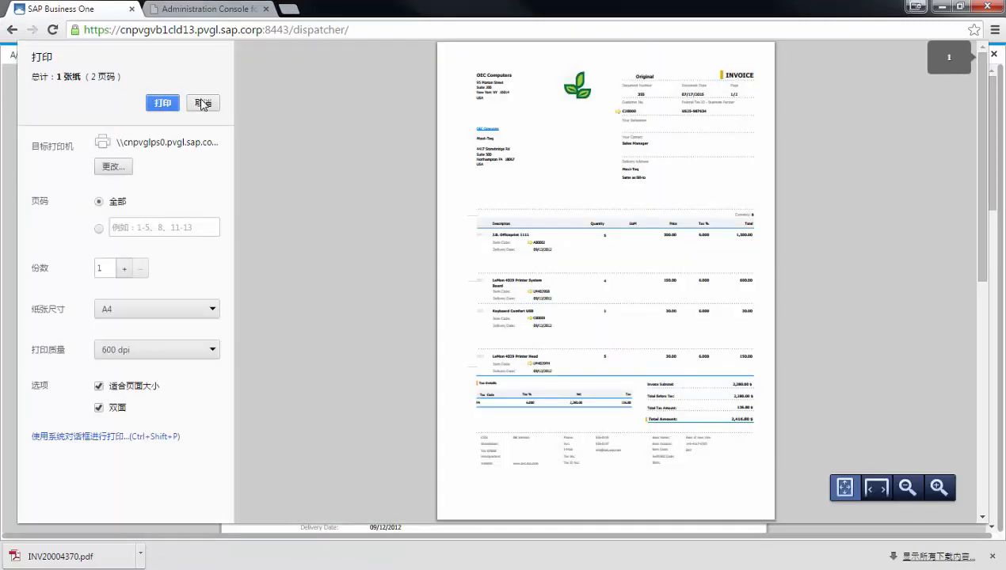
left_click(203, 103)
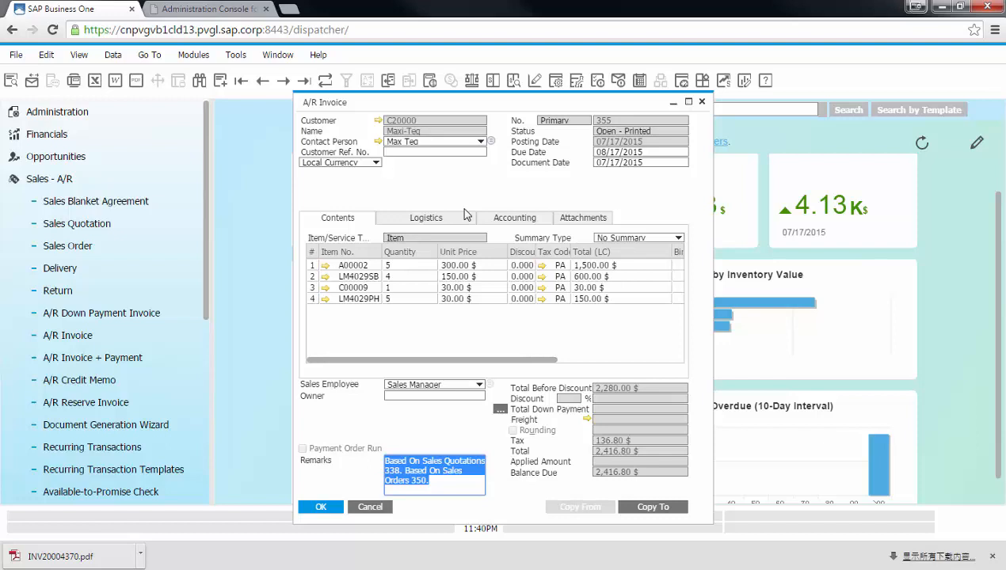
mouse_move(574, 225)
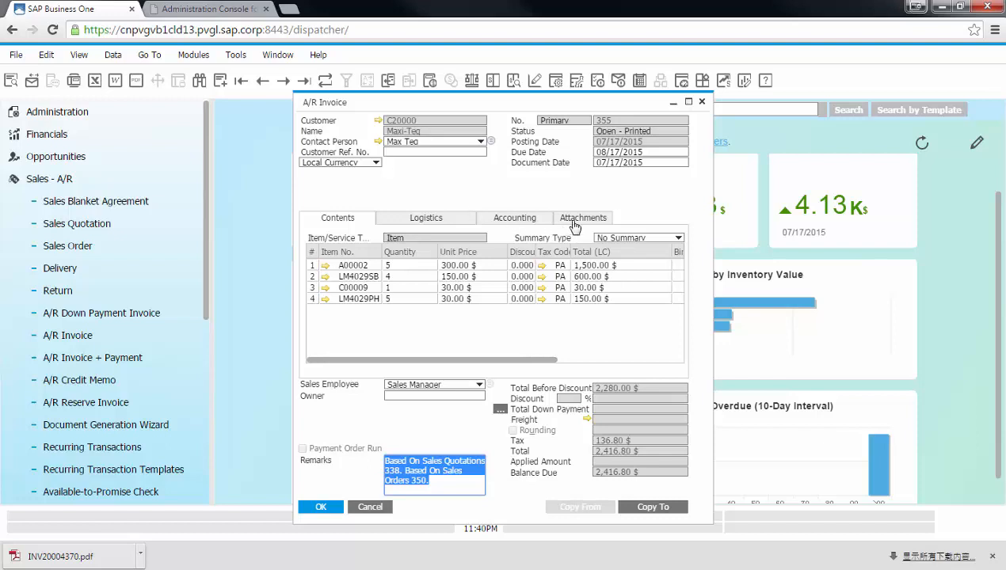
Attach the order confirmation file on the Attachments tab and update invoice 355
left_click(583, 219)
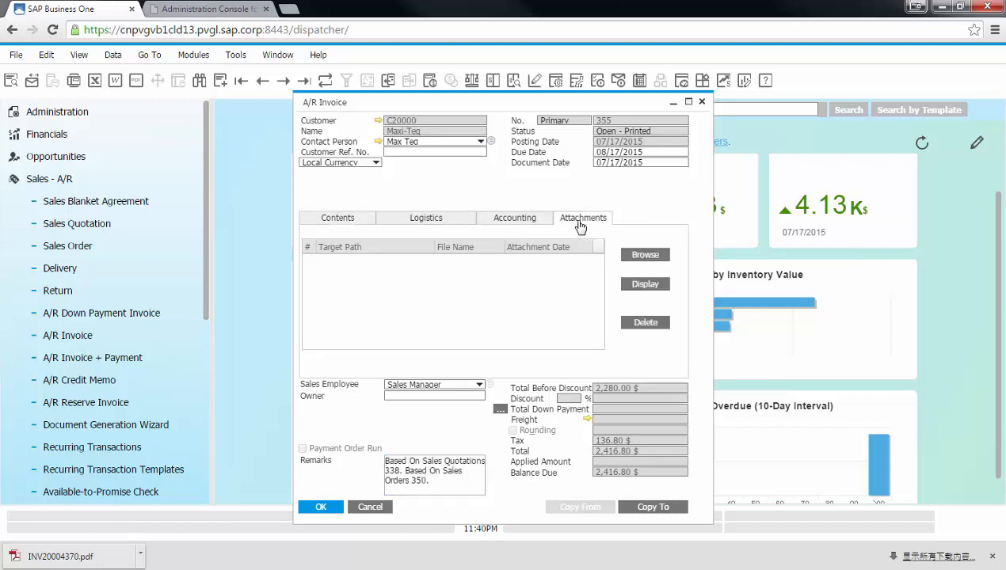
left_click(645, 254)
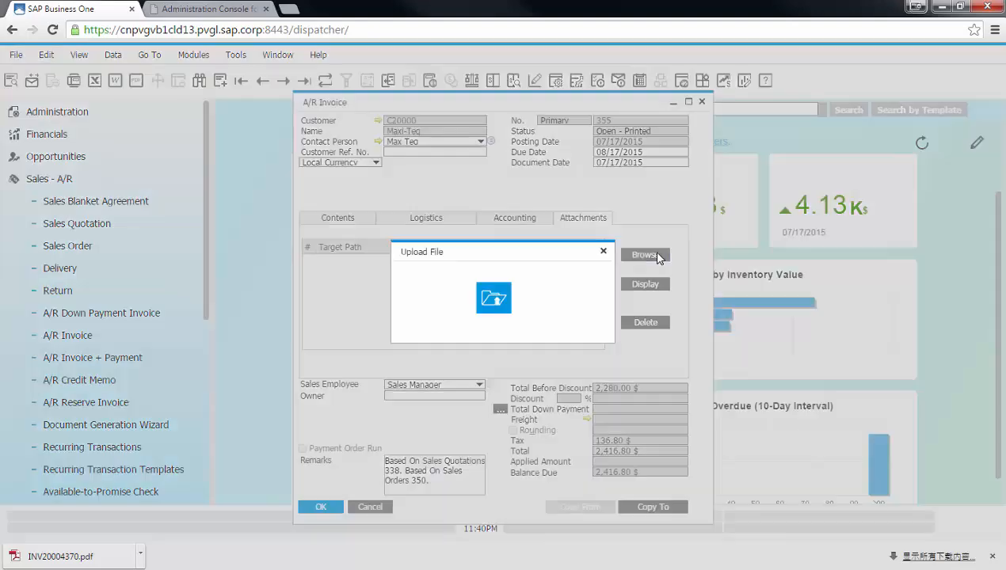
left_click(645, 254)
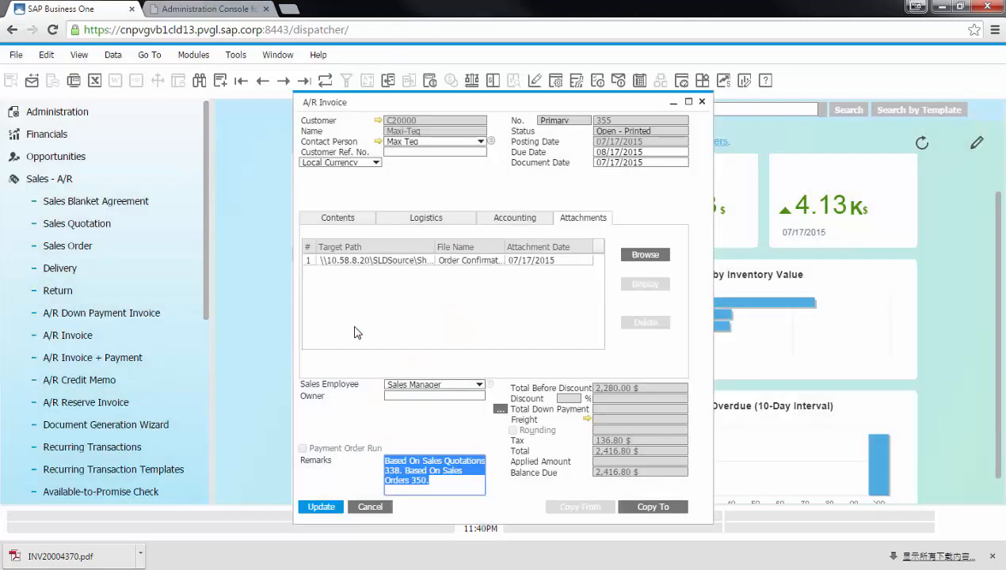
mouse_move(357, 479)
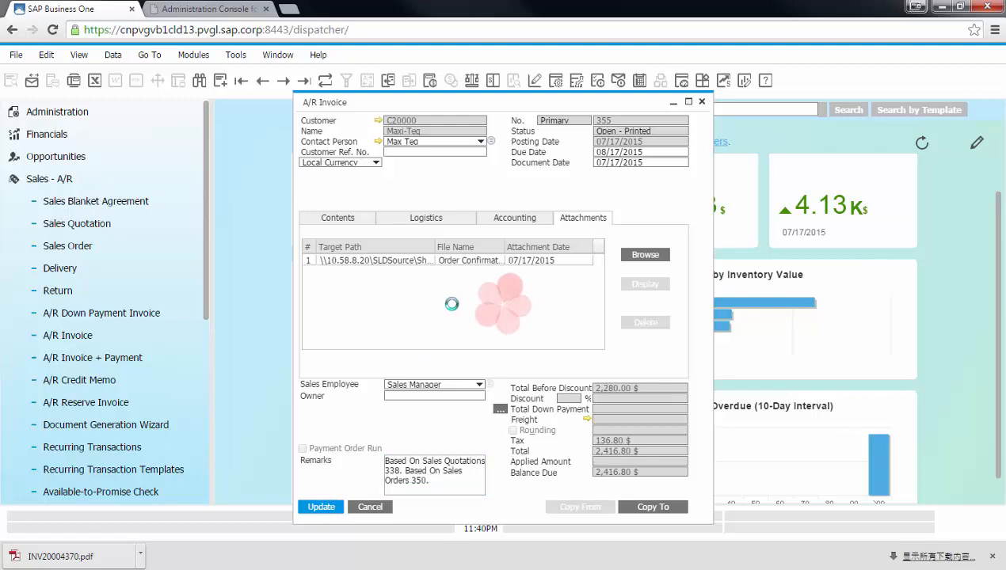
left_click(320, 507)
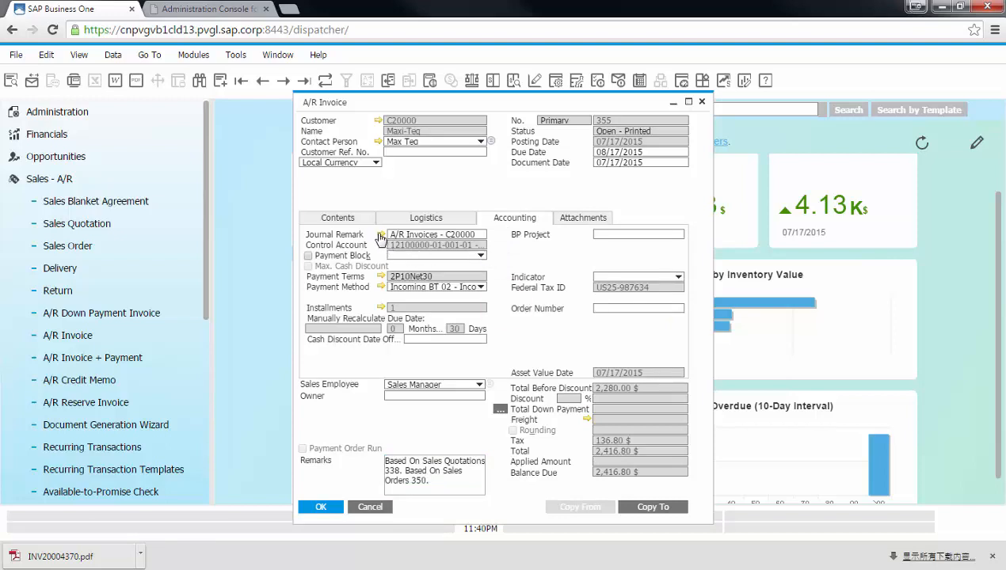
Show invoice 355's Accounting details with journal remark, payment terms and bank transfer method
left_click(381, 235)
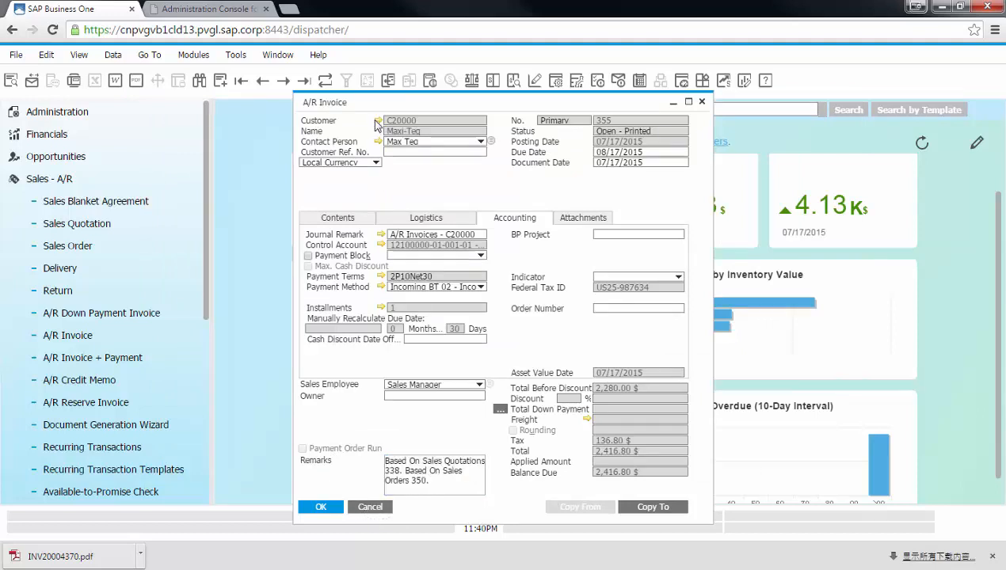
mouse_move(545, 134)
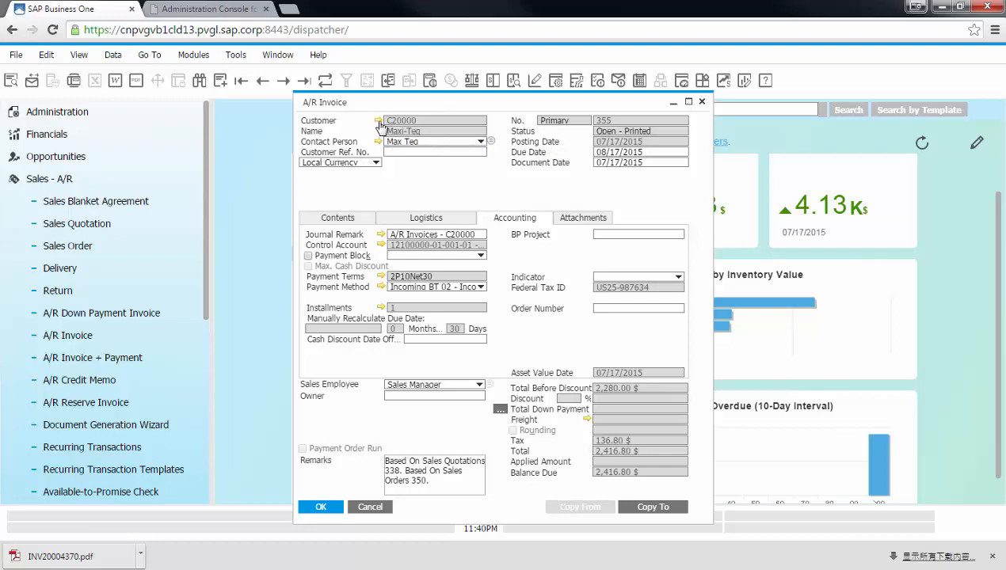
Review Maxi-Teq's master data and Sales Analysis report, then close report, customer record and invoice
left_click(379, 127)
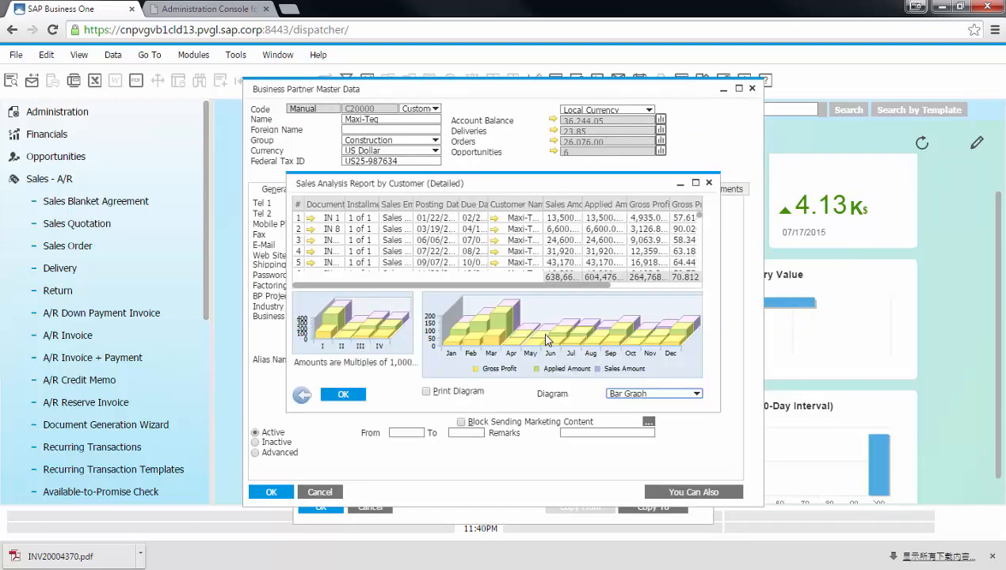
mouse_move(342, 395)
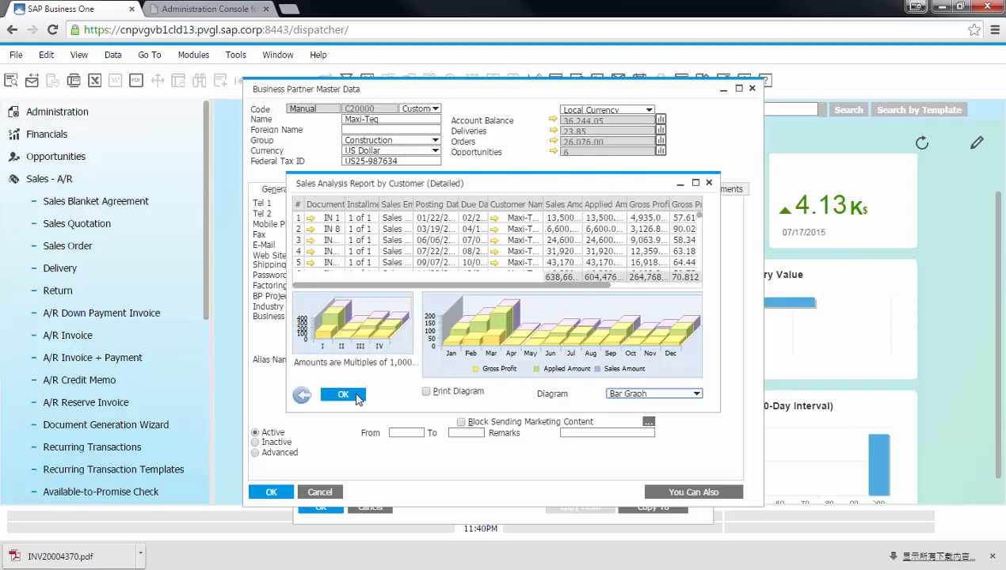
left_click(342, 394)
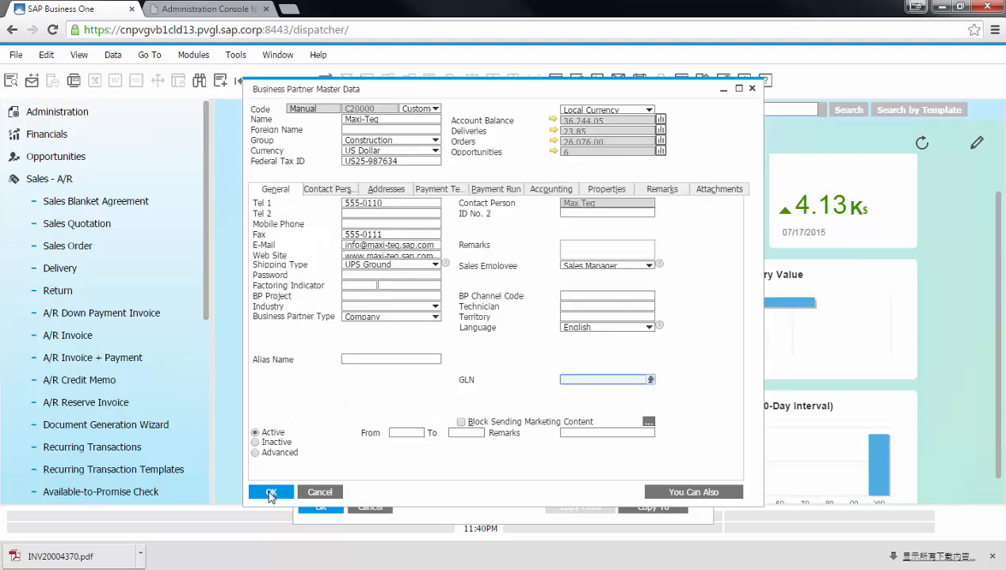
left_click(271, 491)
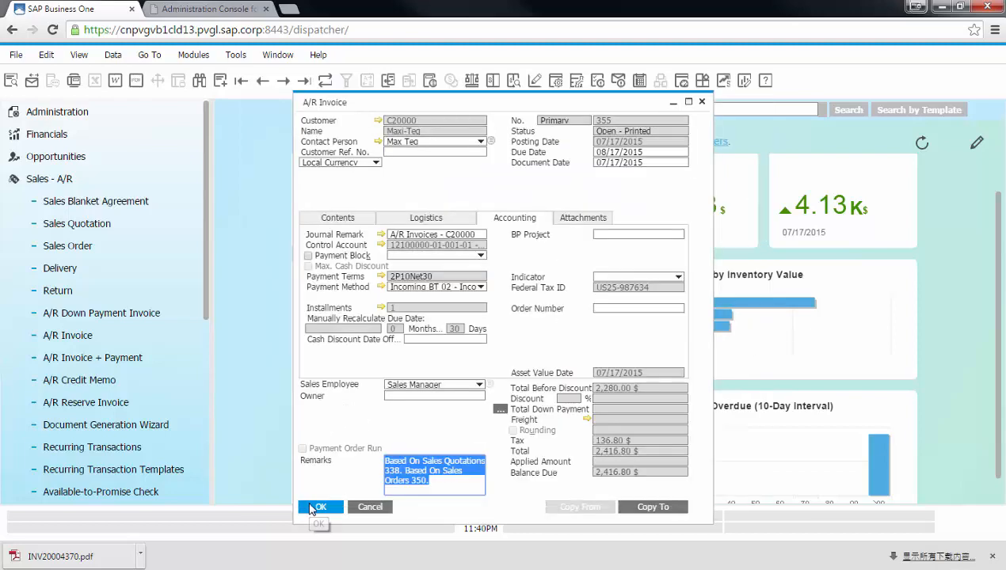
left_click(320, 507)
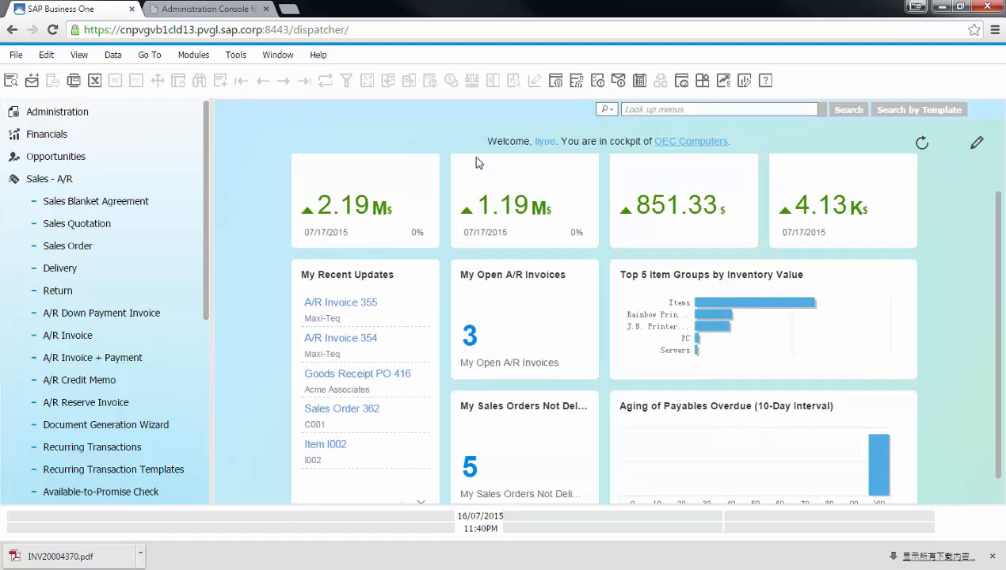
mouse_move(700, 161)
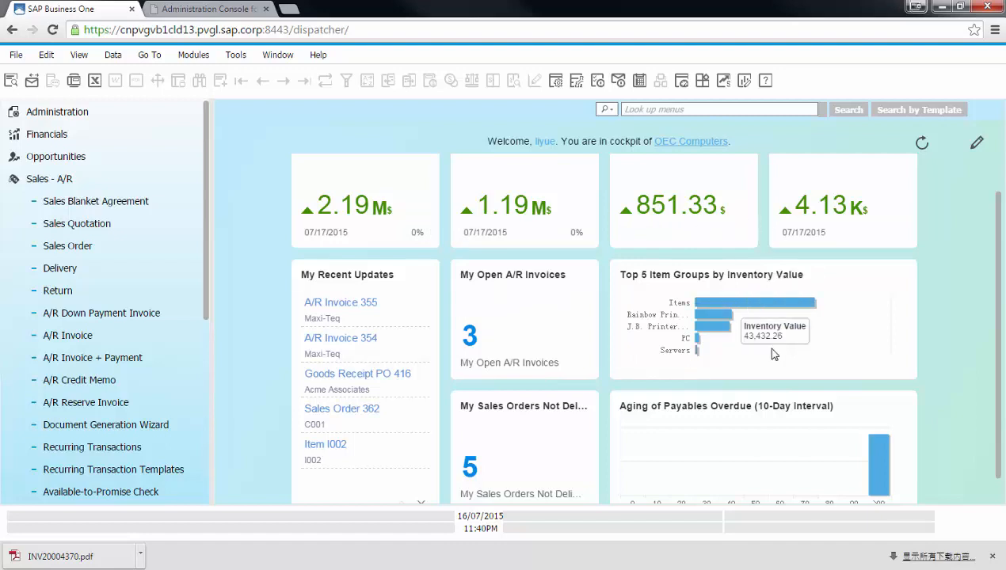
mouse_move(440, 371)
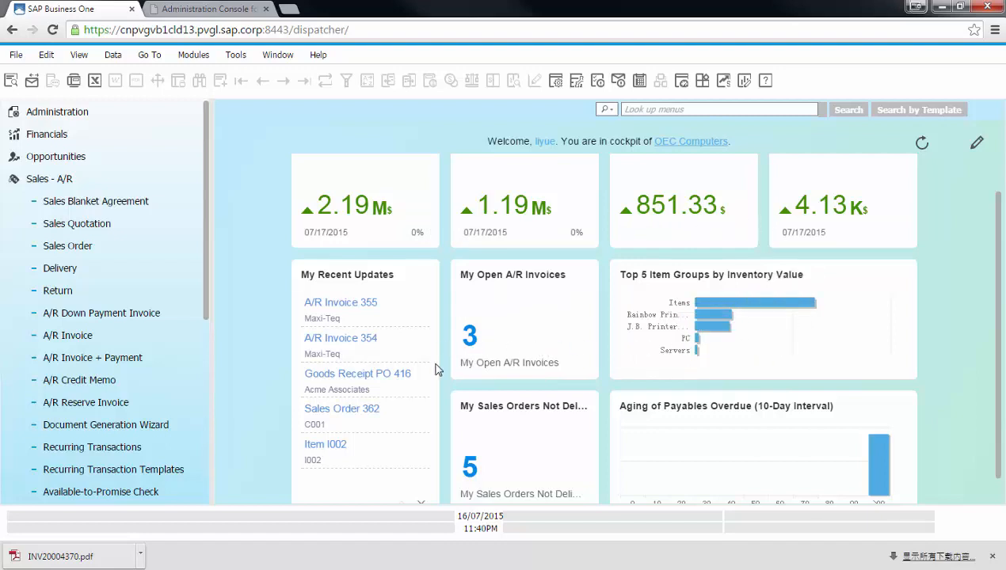
mouse_move(862, 301)
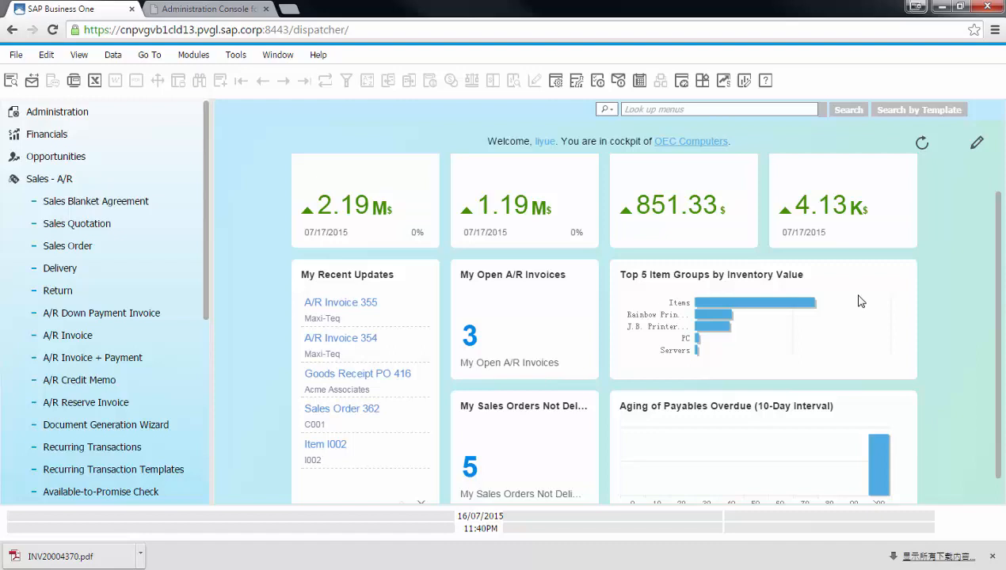
mouse_move(868, 292)
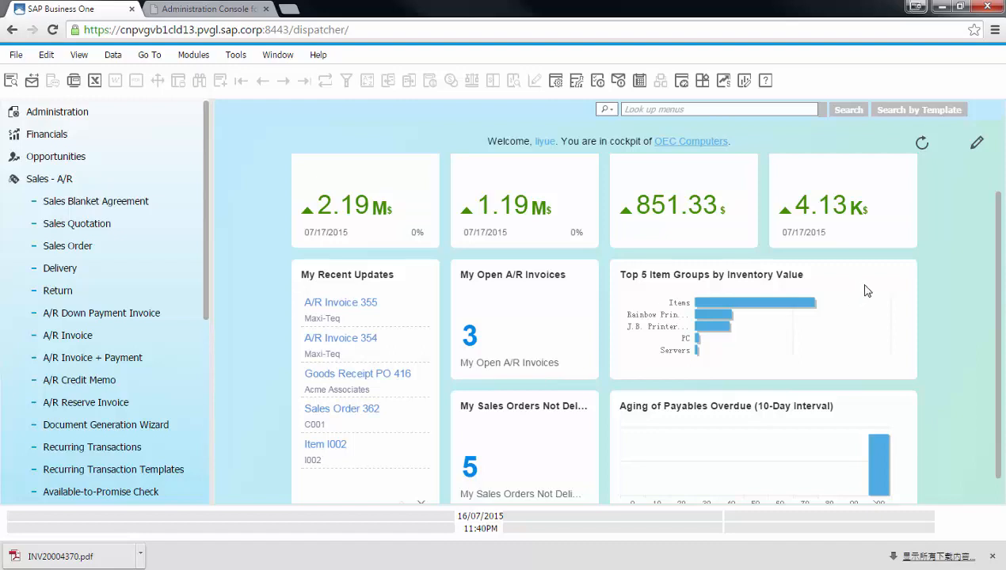
left_click(976, 143)
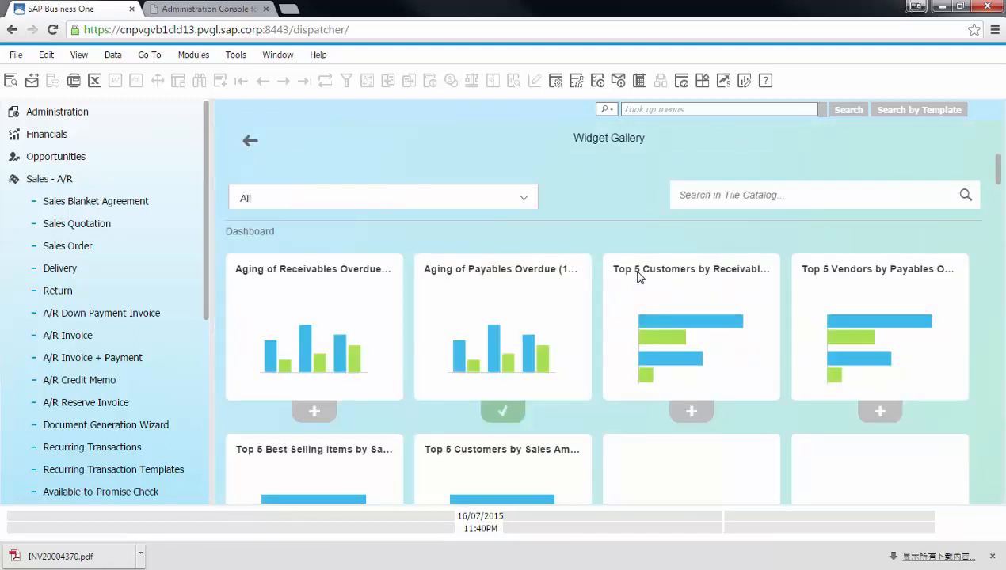
Add Top 5 Customers by Sales Amount from the Widget Gallery and return to the cockpit
scroll("down", 3)
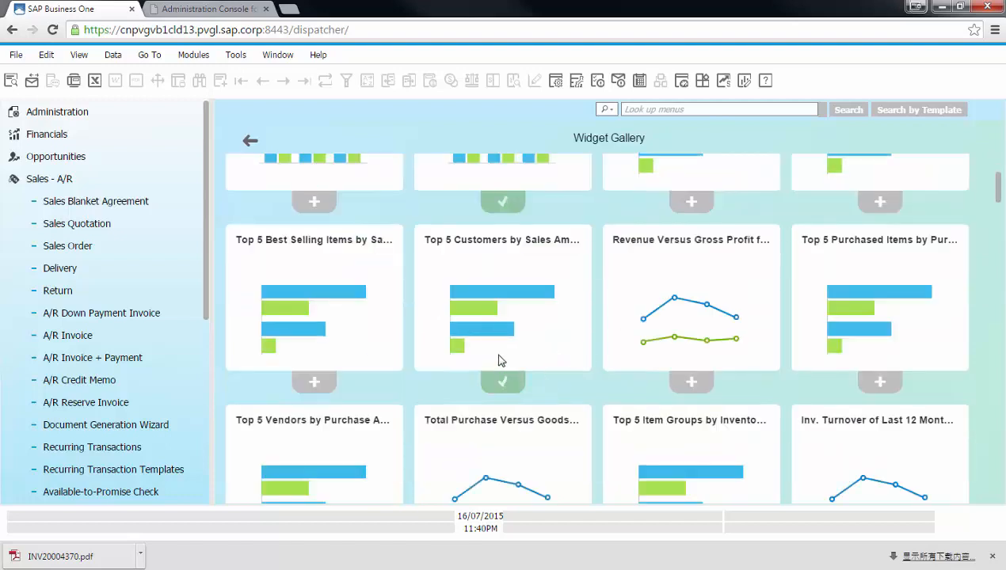
left_click(251, 140)
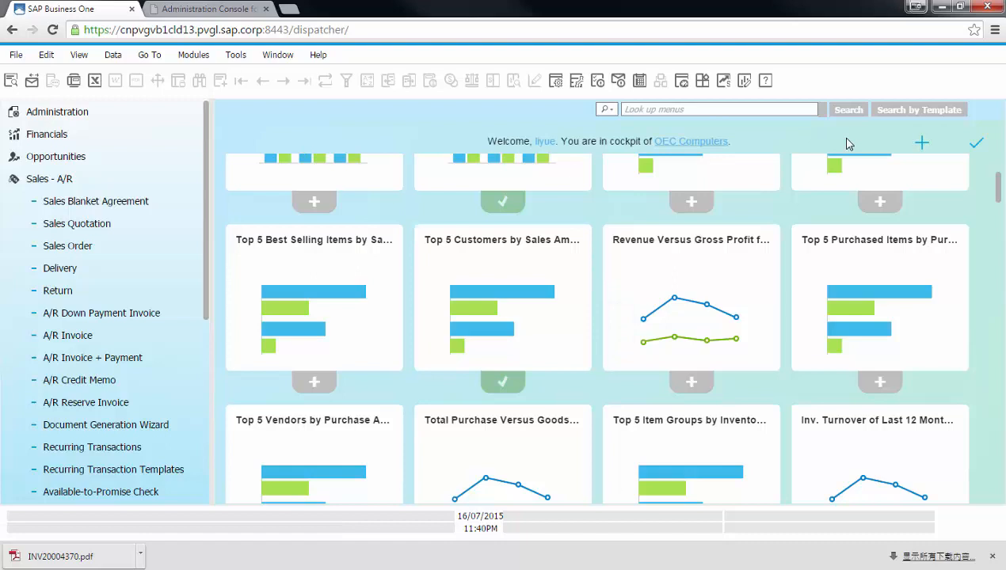
mouse_move(979, 149)
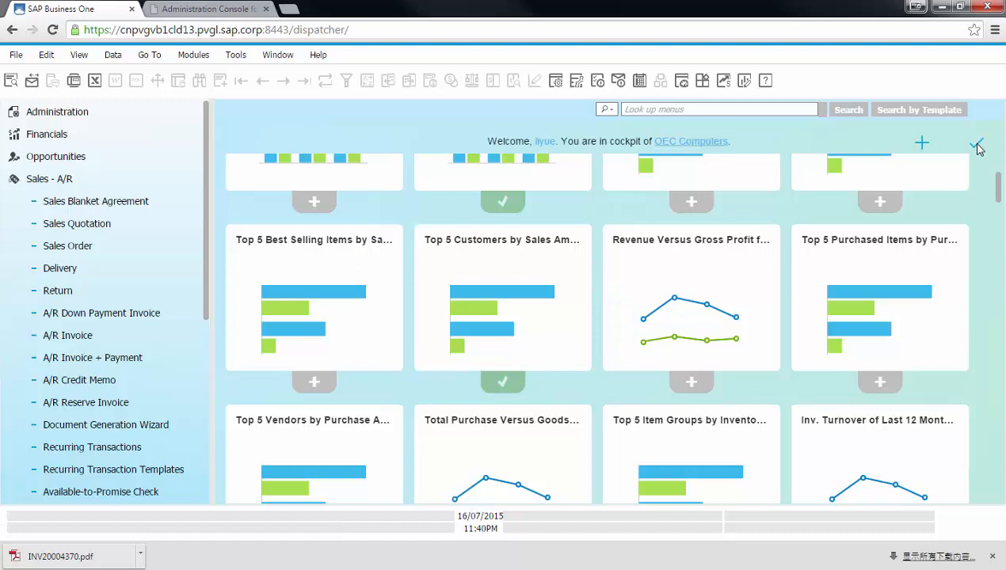
left_click(977, 149)
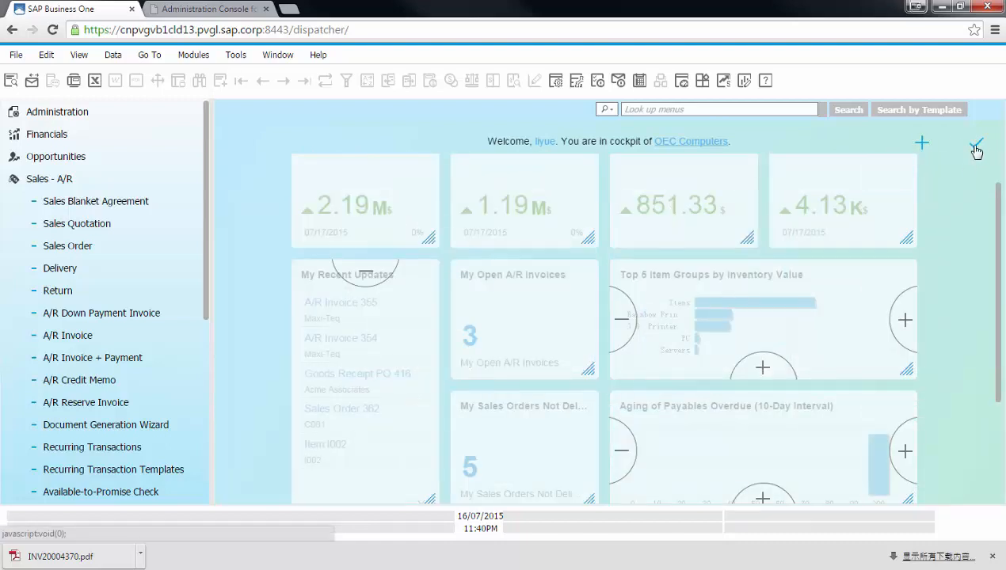
Enter cockpit editing and drag Top 5 Customers by Sales Amount to the top of the dashboard
scroll("down", 3)
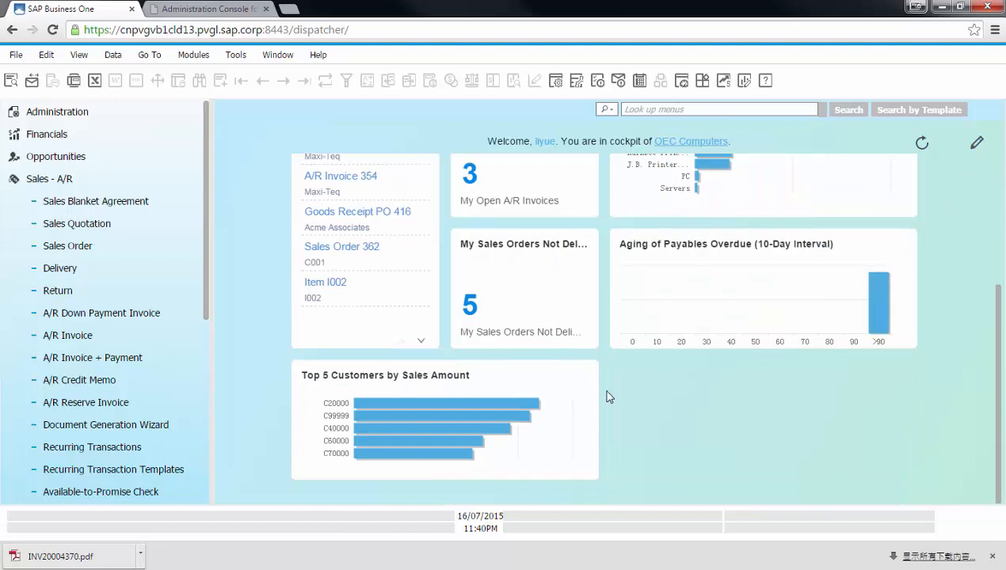
mouse_move(931, 222)
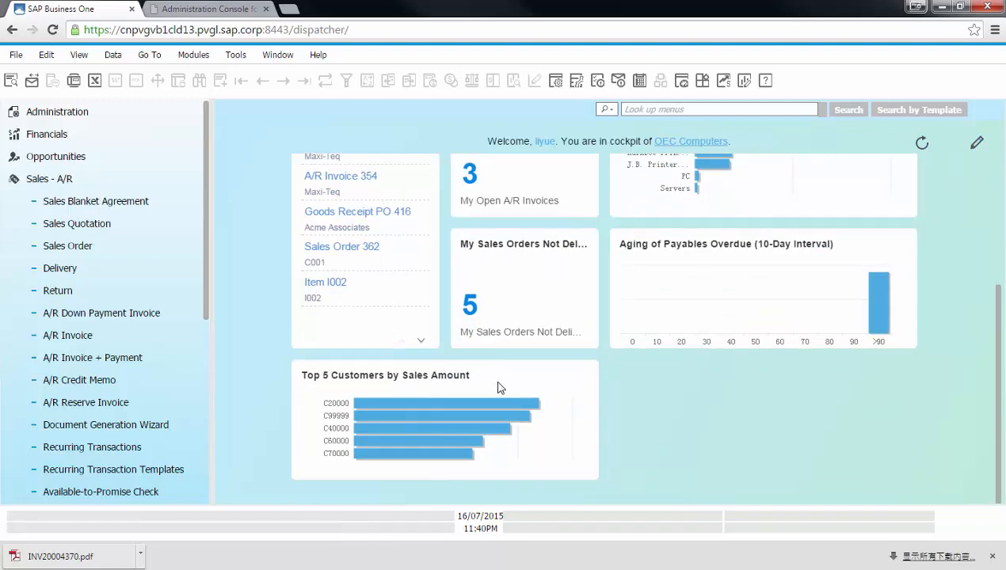
mouse_move(938, 173)
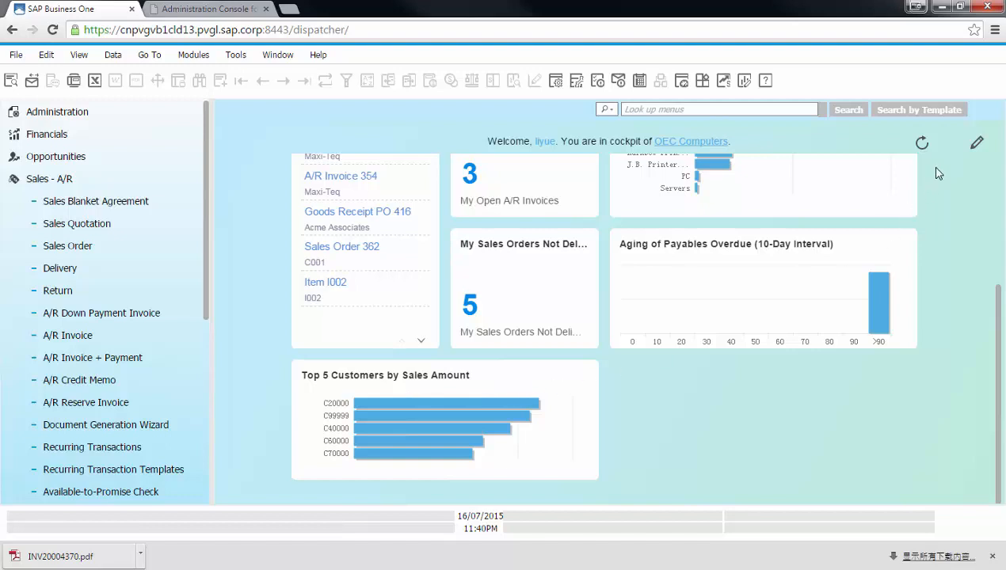
left_click(976, 143)
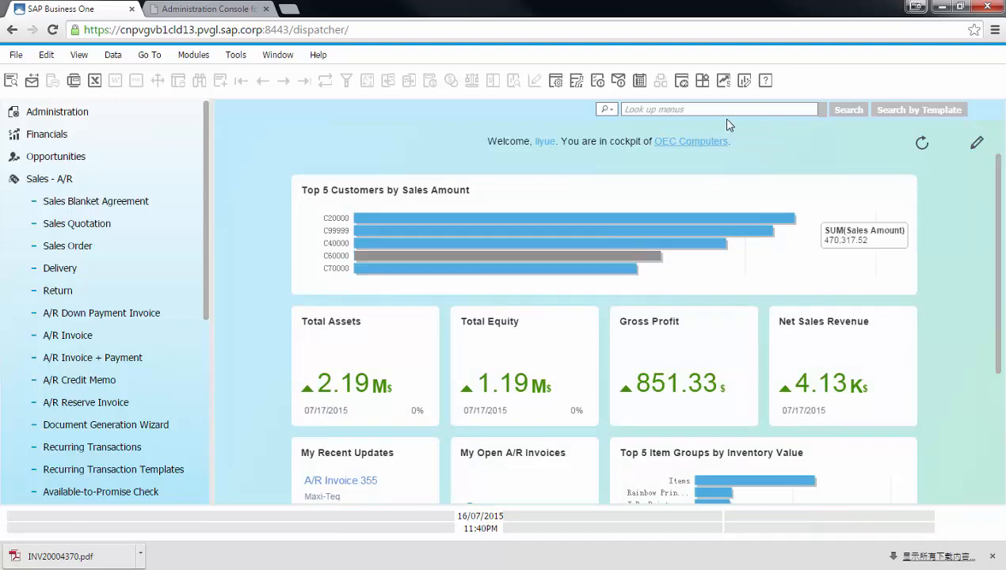
mouse_move(745, 80)
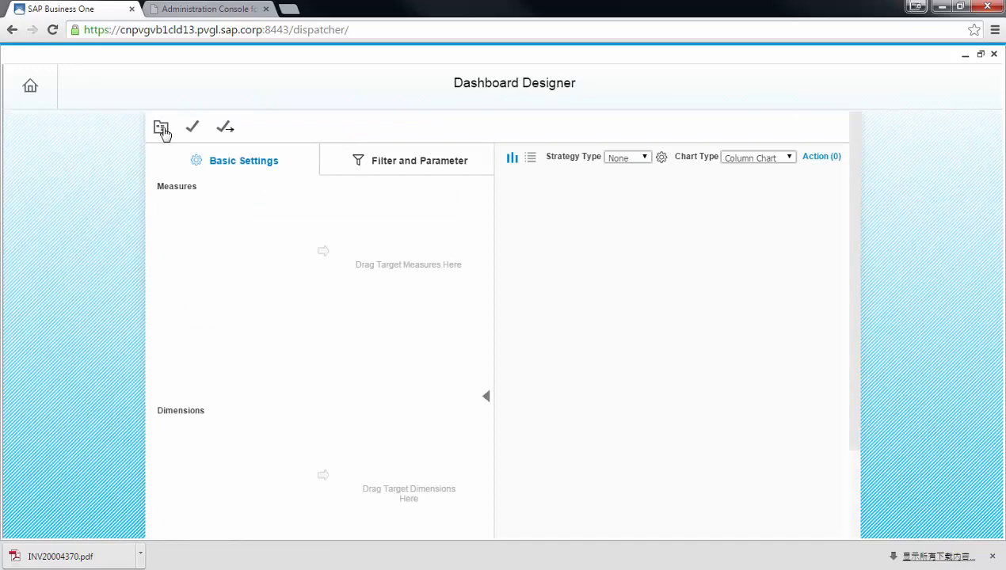
left_click(162, 127)
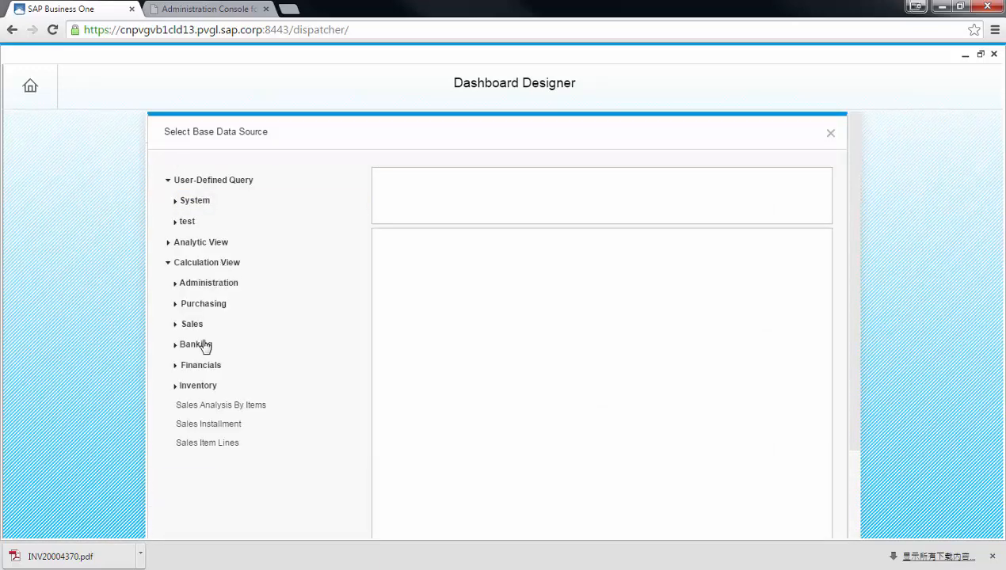
left_click(209, 425)
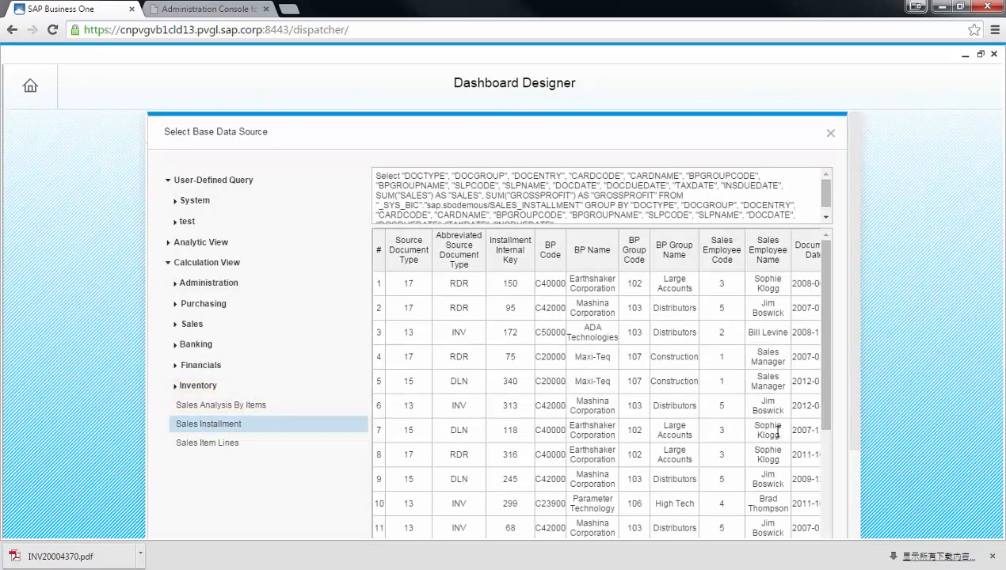
scroll("down", 3)
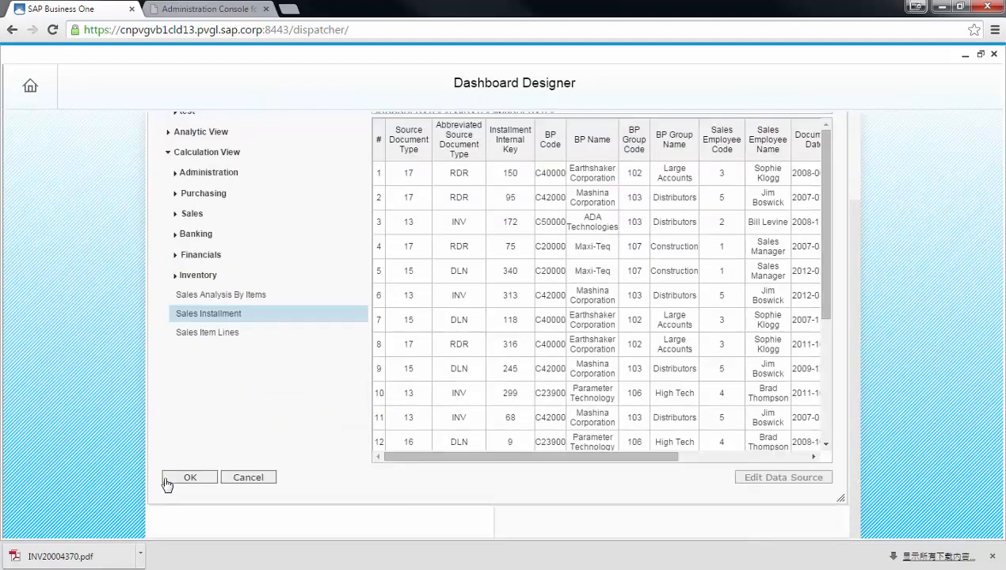
left_click(190, 477)
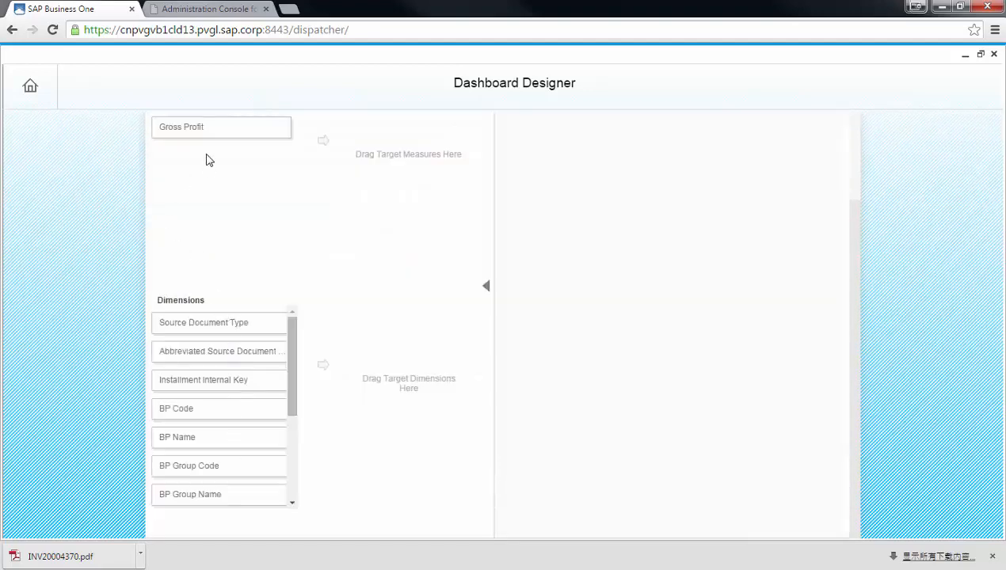
left_click_drag(203, 323, 396, 323)
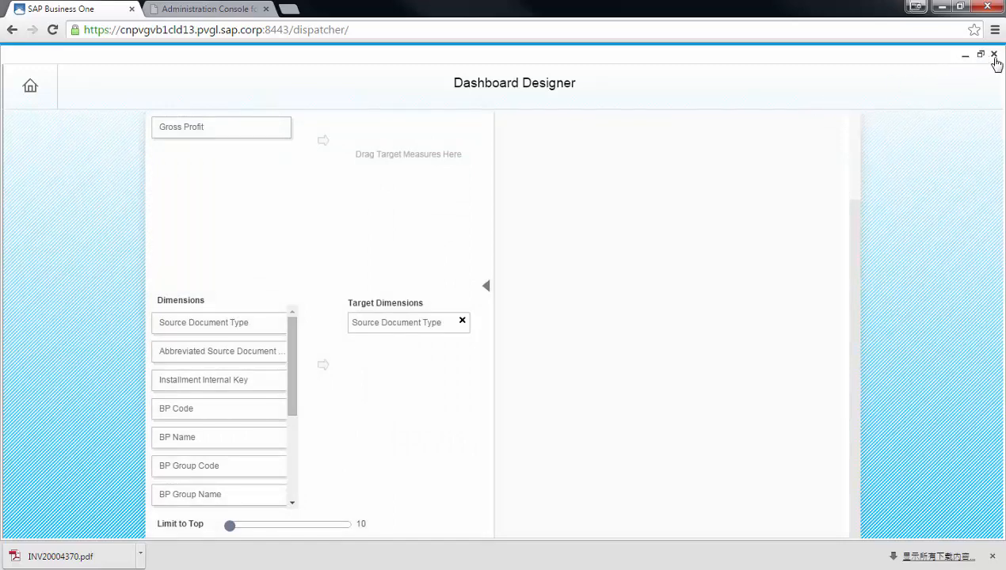
left_click(995, 54)
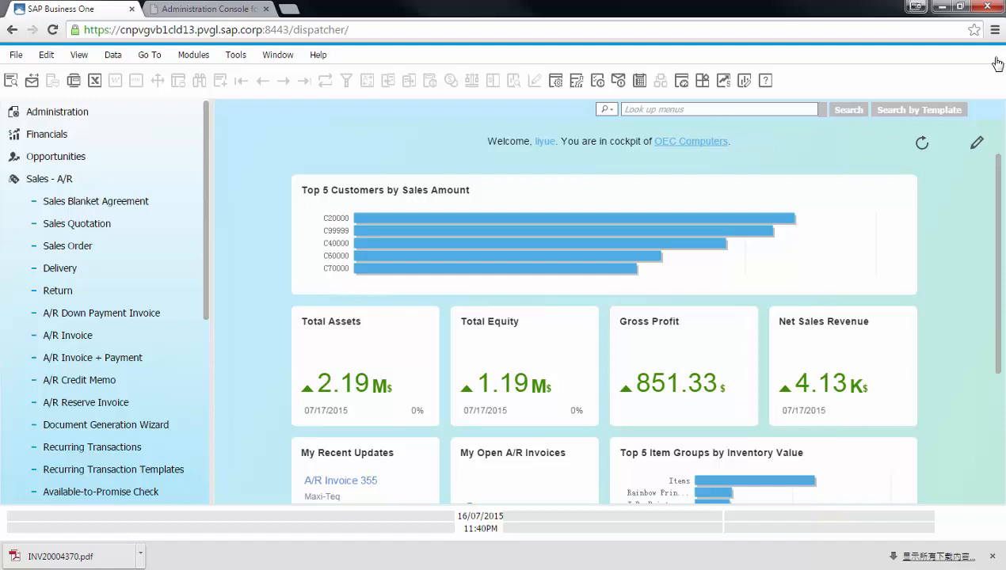
mouse_move(853, 86)
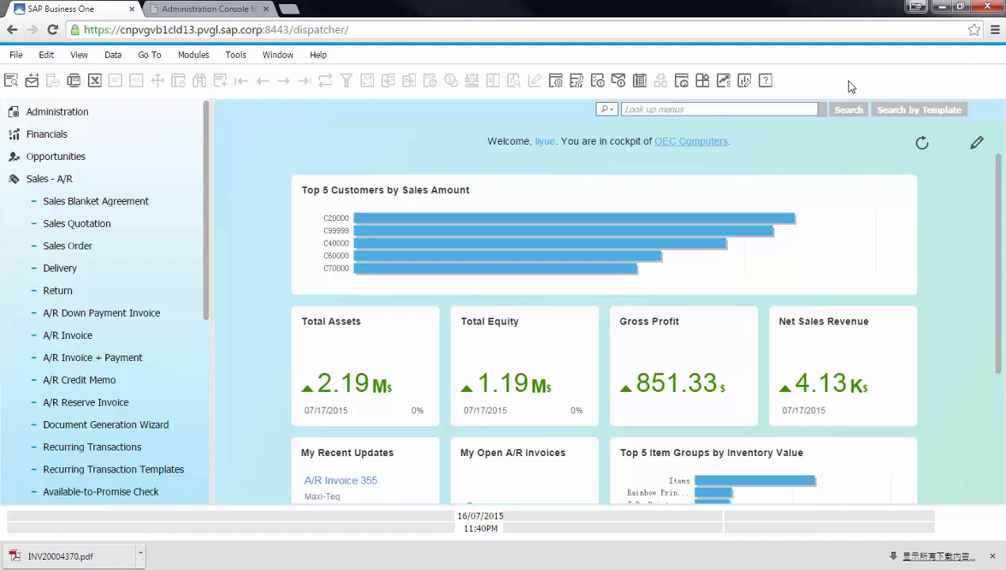